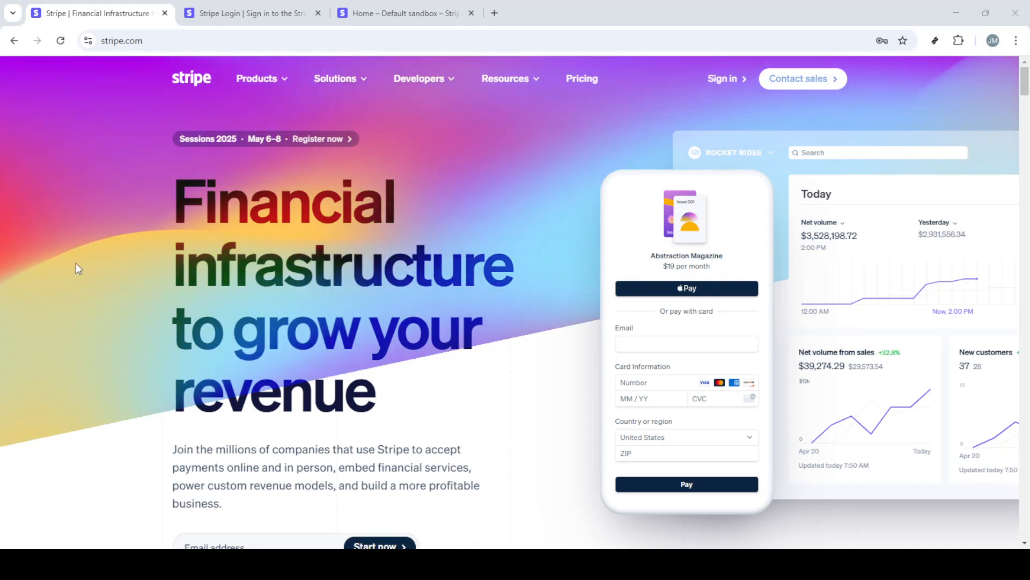
{"action": "mouse_move", "coordinate": [49, 250]}
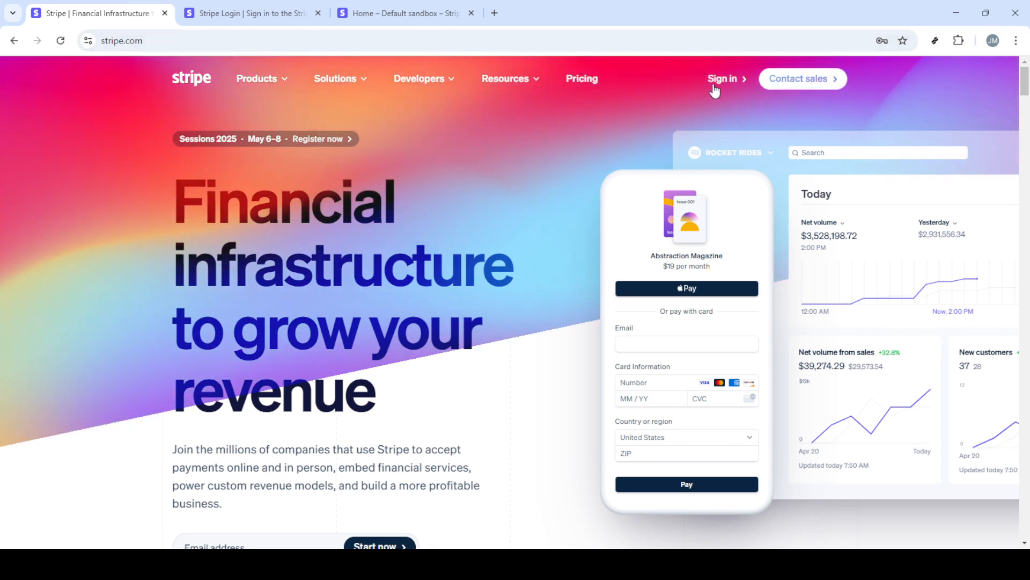
{"action": "mouse_move", "coordinate": [730, 84]}
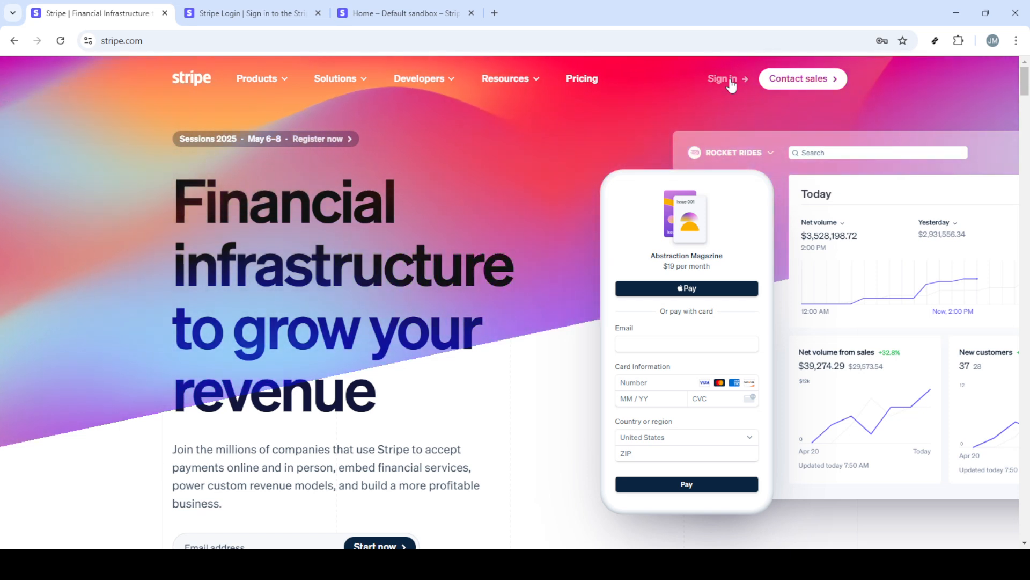
- Sign in to Stripe from stripe.com using the saved email and password
{"action": "left_click", "coordinate": [722, 79]}
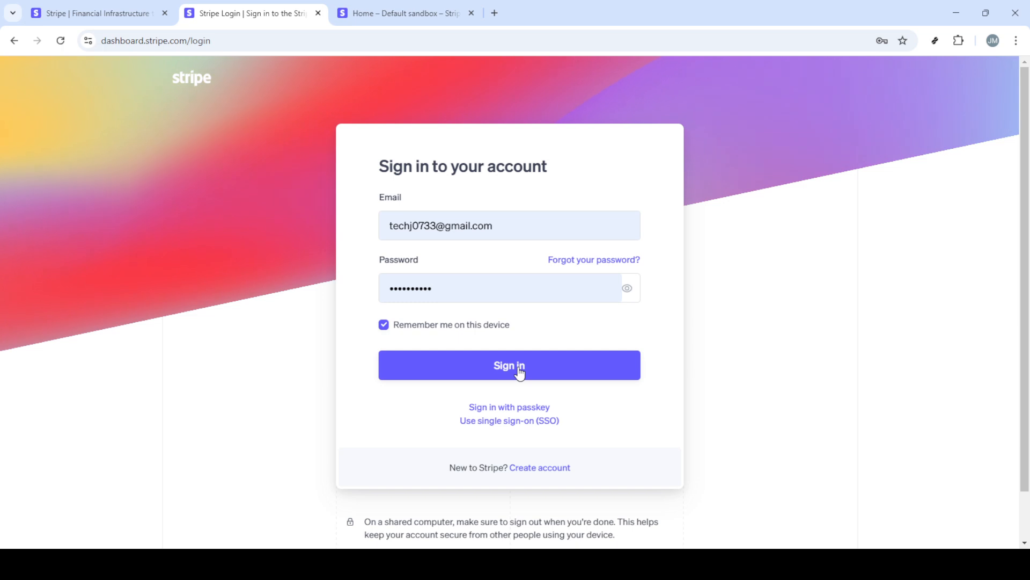
{"action": "left_click", "coordinate": [508, 365]}
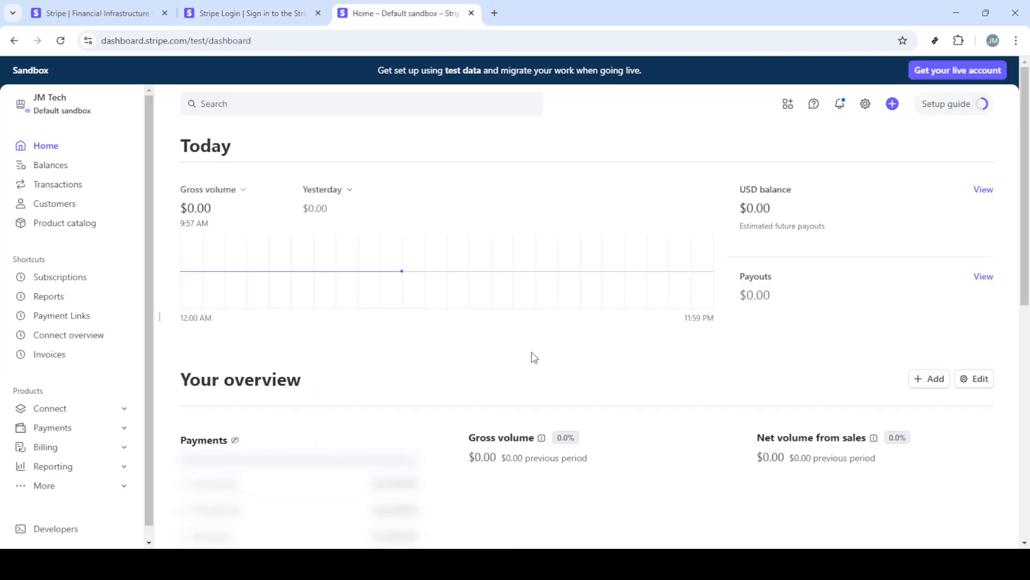
{"action": "mouse_move", "coordinate": [197, 239]}
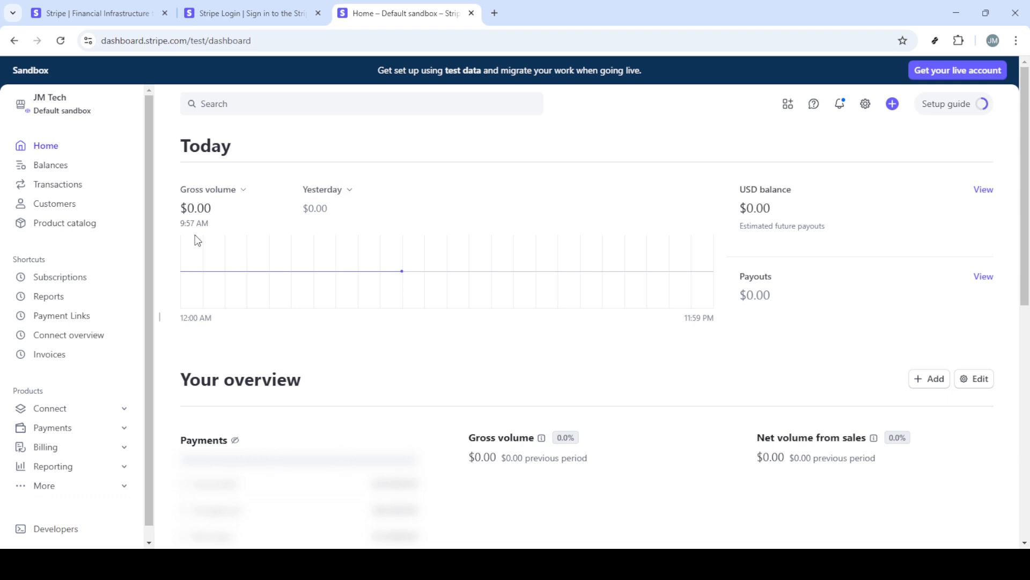
{"action": "mouse_move", "coordinate": [195, 236]}
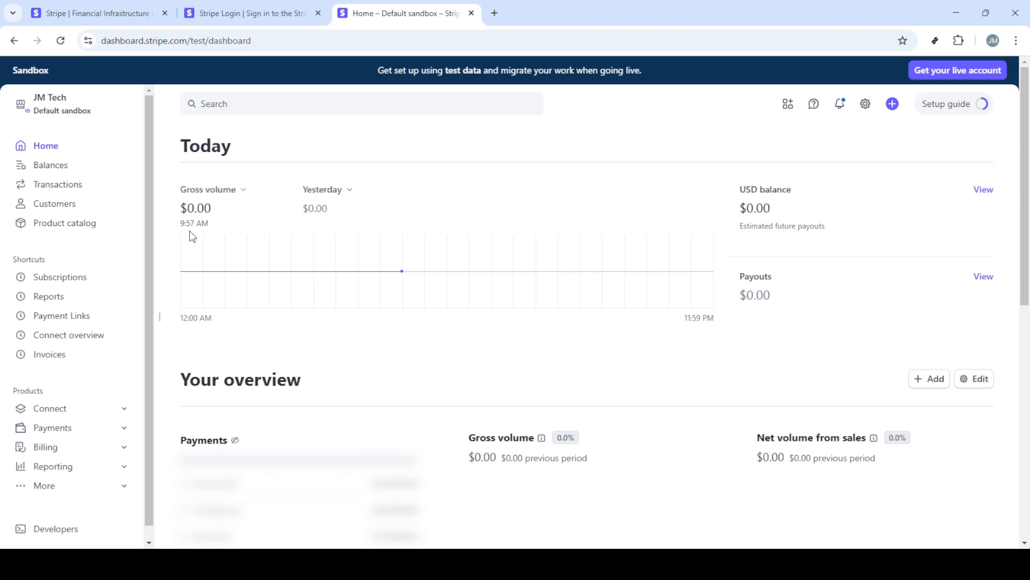
{"action": "mouse_move", "coordinate": [177, 233]}
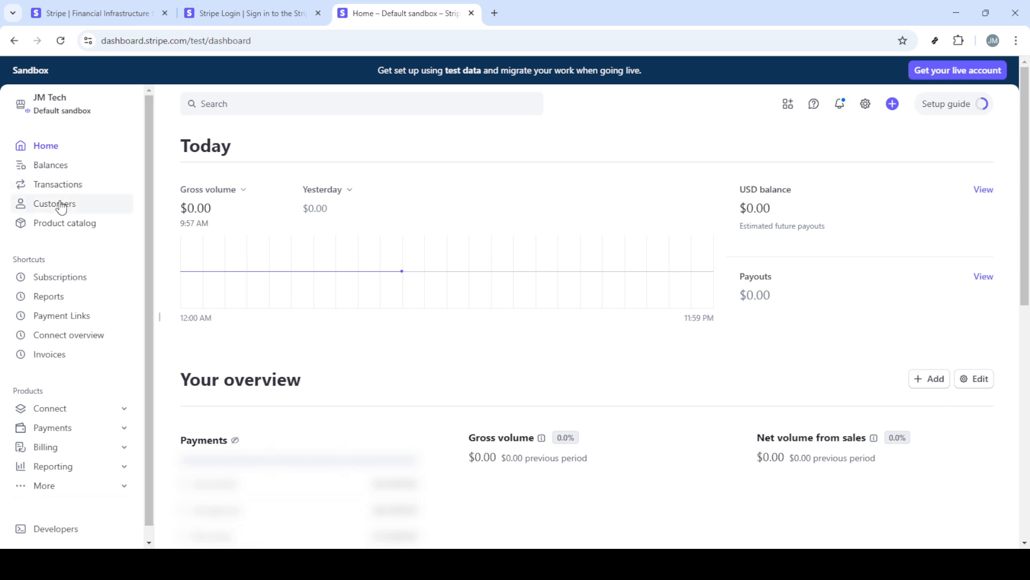
{"action": "mouse_move", "coordinate": [61, 439]}
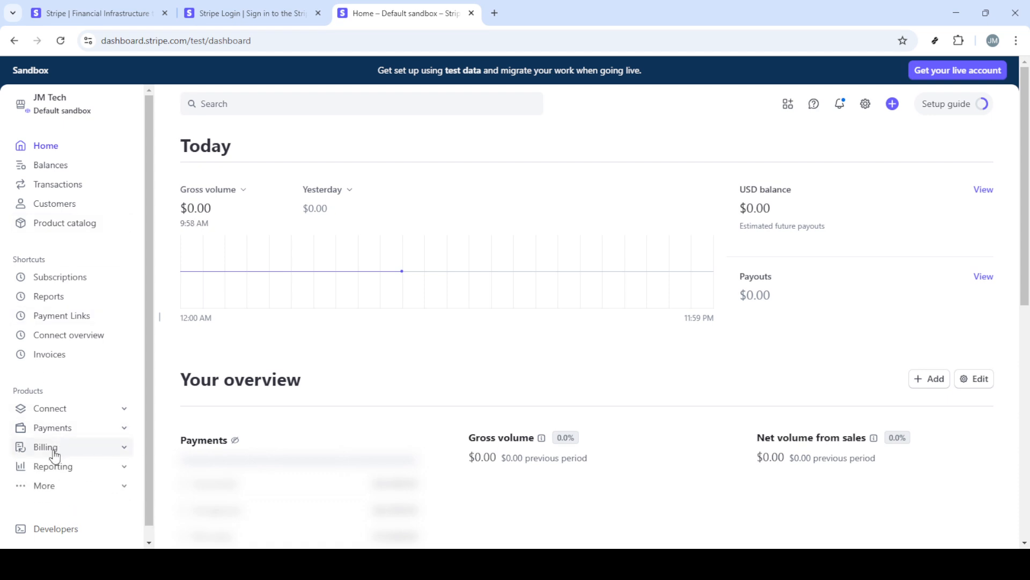
{"action": "mouse_move", "coordinate": [78, 448]}
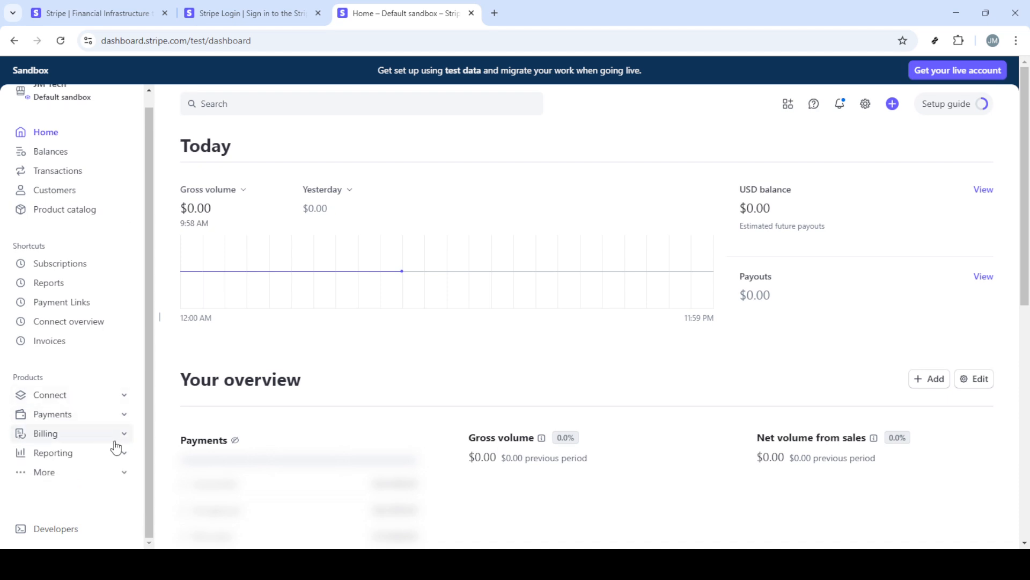
- Expand Billing in the sidebar and go to the Subscriptions list
{"action": "left_click", "coordinate": [45, 432]}
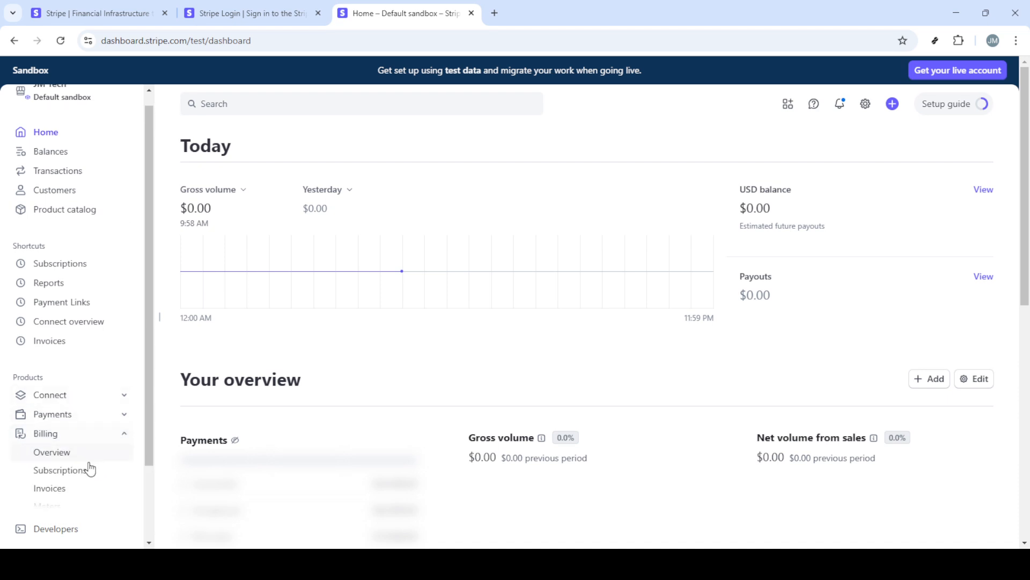
{"action": "left_click", "coordinate": [60, 469]}
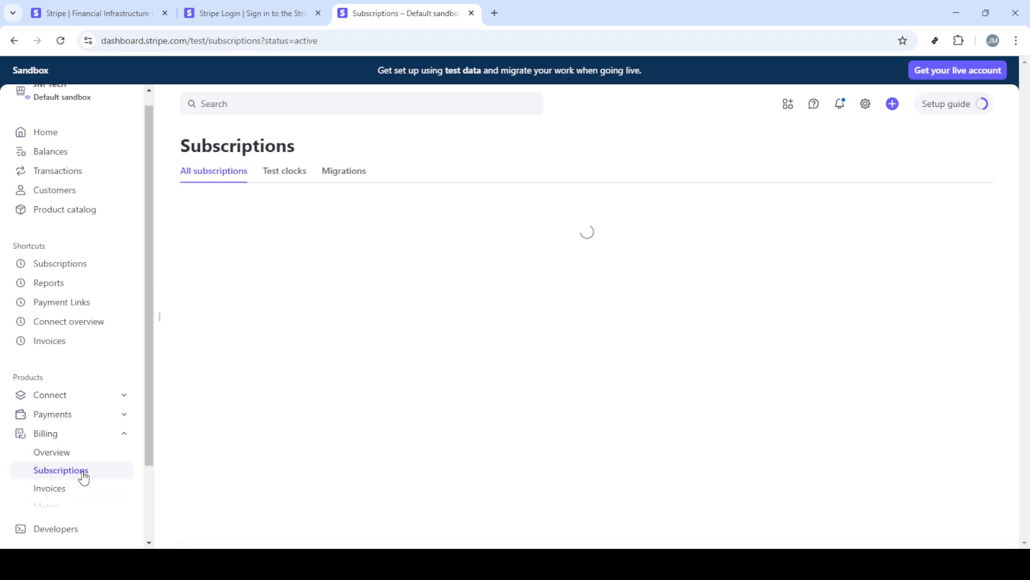
{"action": "mouse_move", "coordinate": [79, 467]}
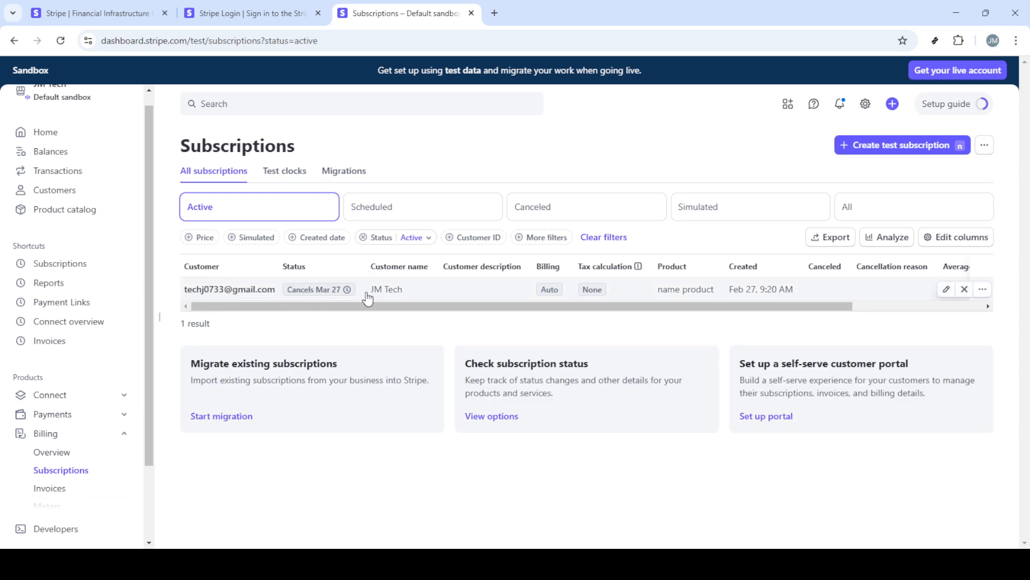
{"action": "mouse_move", "coordinate": [561, 294]}
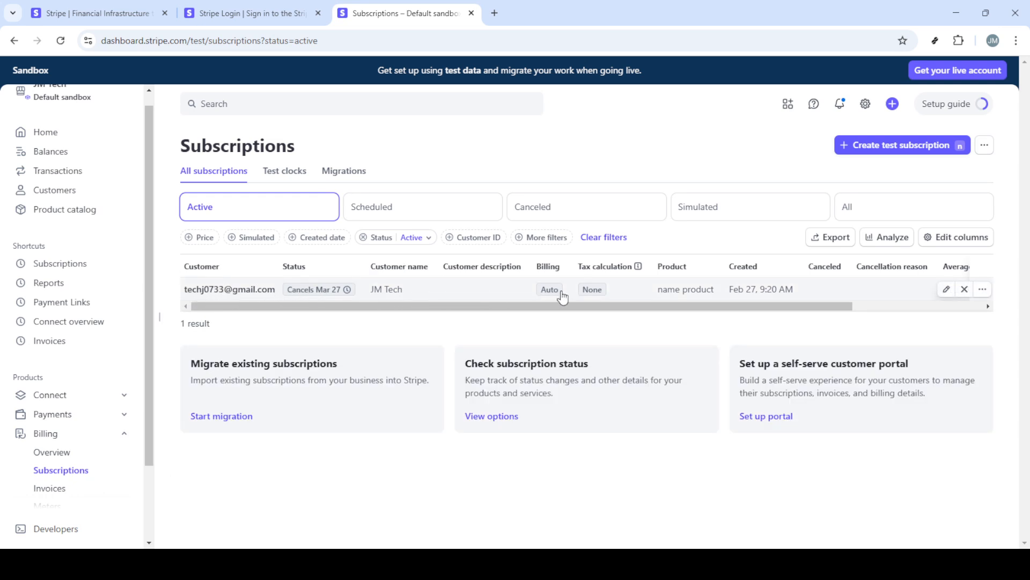
{"action": "mouse_move", "coordinate": [593, 289]}
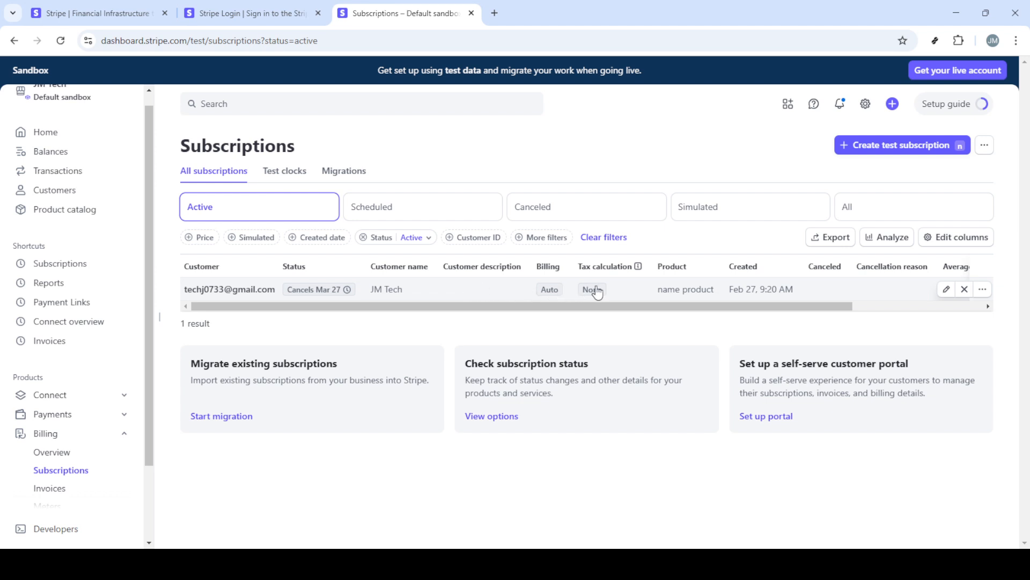
{"action": "mouse_move", "coordinate": [907, 292]}
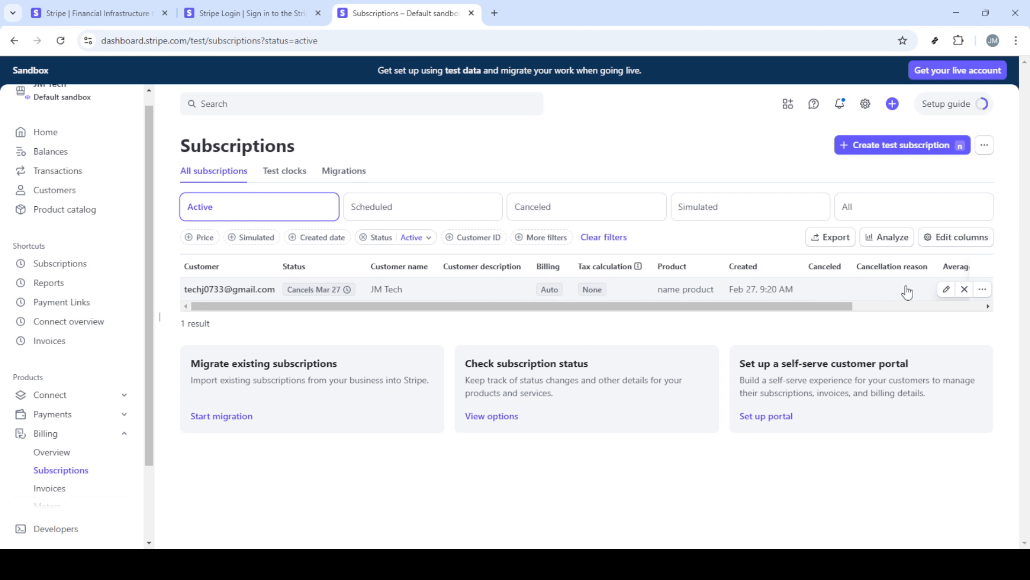
{"action": "mouse_move", "coordinate": [982, 288]}
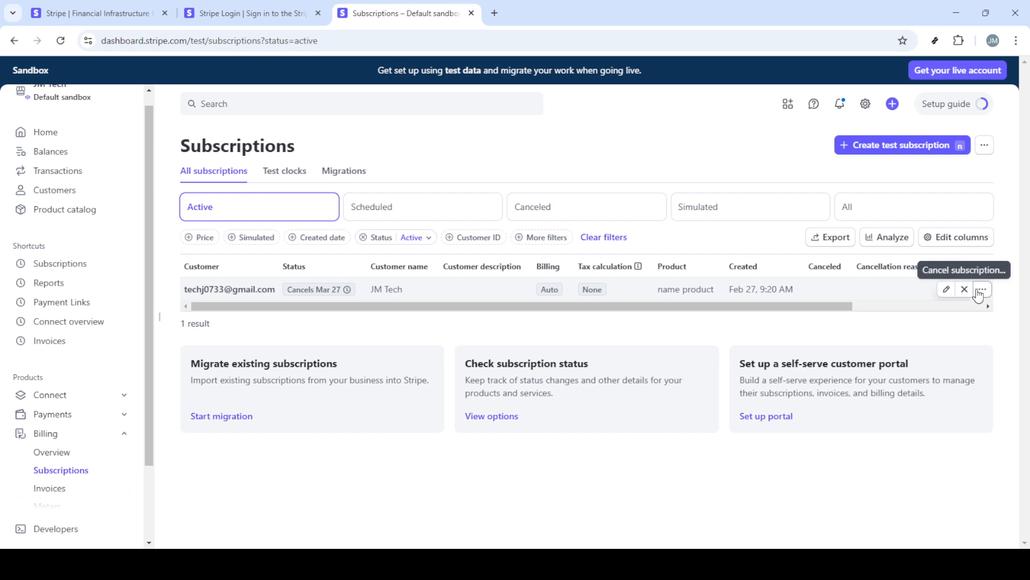
- Bring up the subscription row's ⋯ actions menu listing Cancel subscription
{"action": "left_click", "coordinate": [983, 288]}
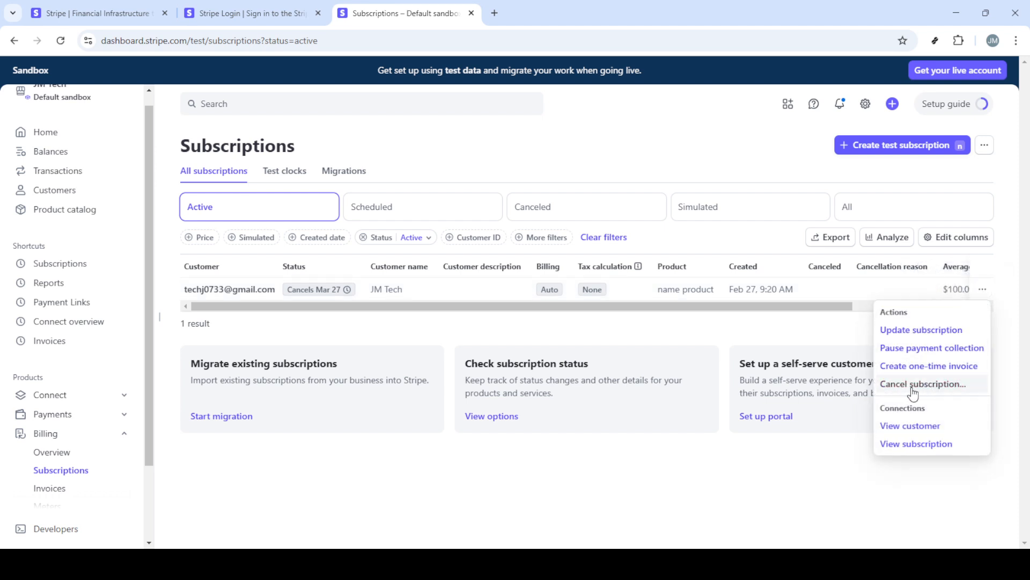
{"action": "mouse_move", "coordinate": [942, 390]}
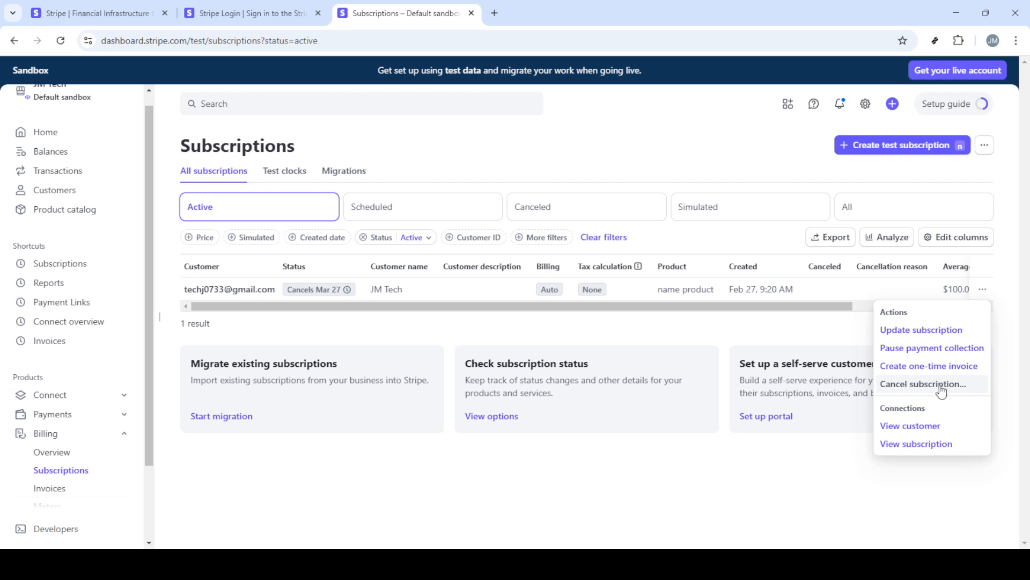
{"action": "mouse_move", "coordinate": [936, 315]}
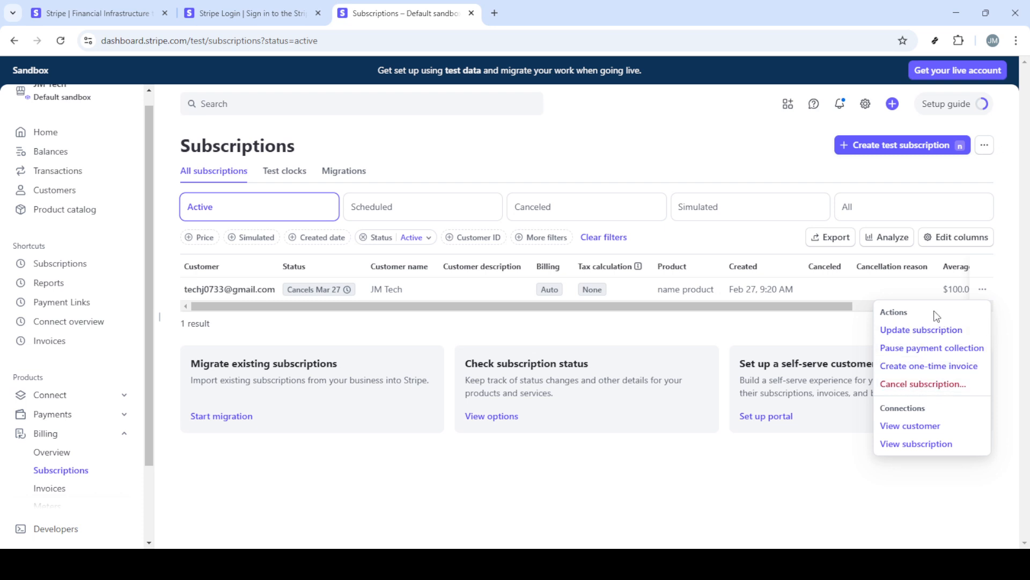
{"action": "mouse_move", "coordinate": [804, 336]}
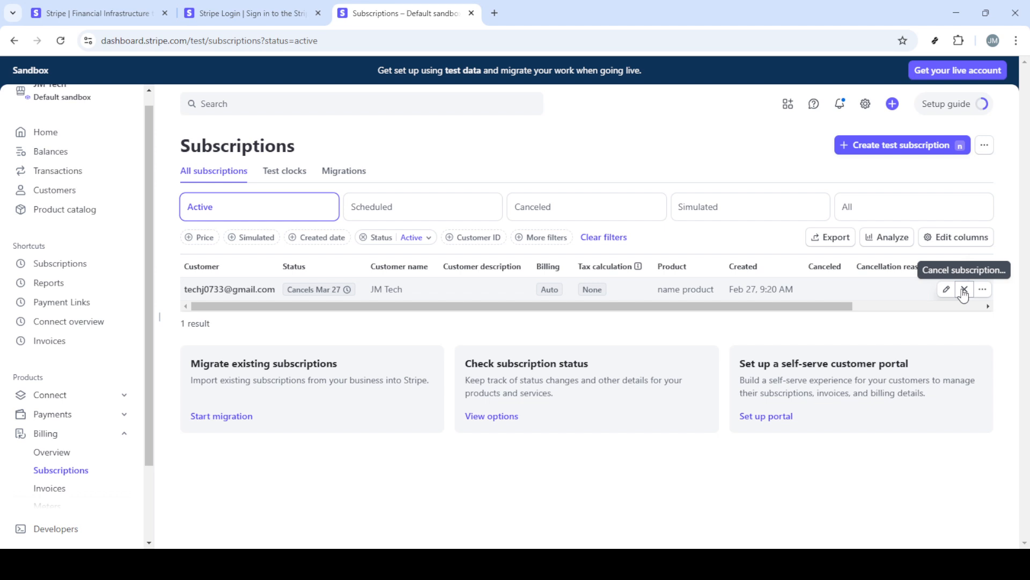
- Cancel the customer's subscription with the Immediately option and confirm the cancellation
{"action": "left_click", "coordinate": [964, 288]}
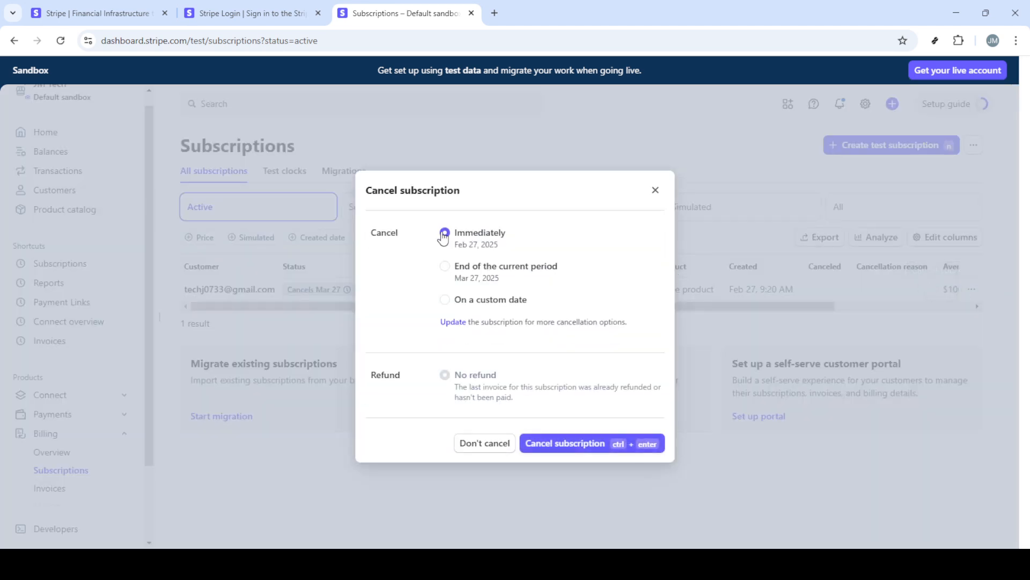
{"action": "left_click", "coordinate": [445, 232]}
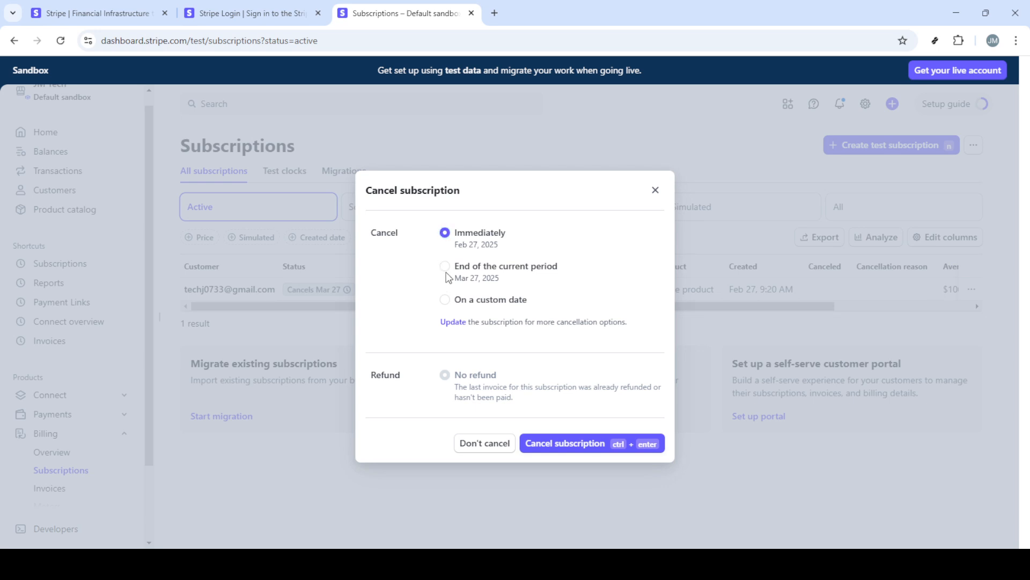
{"action": "left_click", "coordinate": [444, 265]}
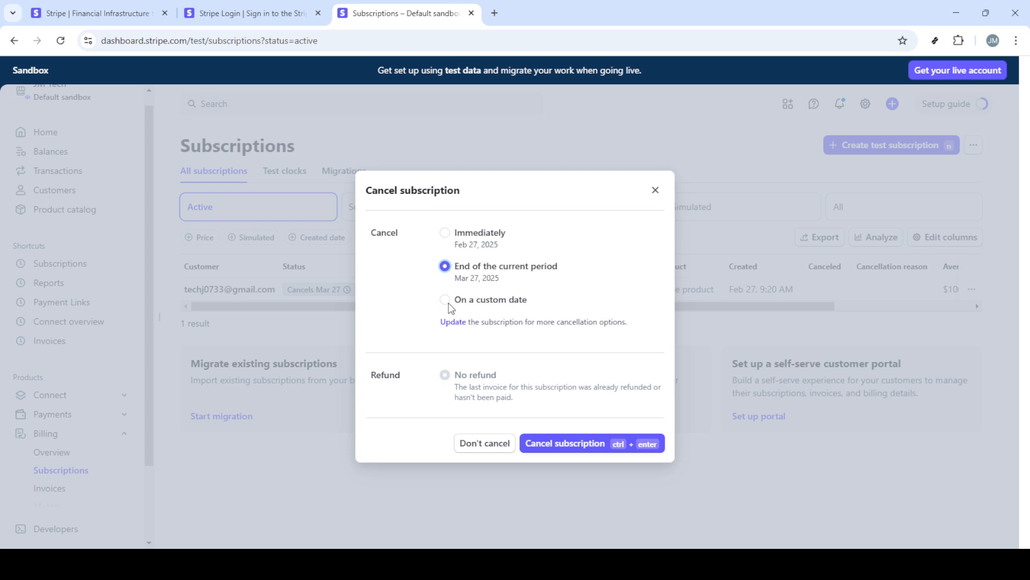
{"action": "left_click", "coordinate": [445, 299]}
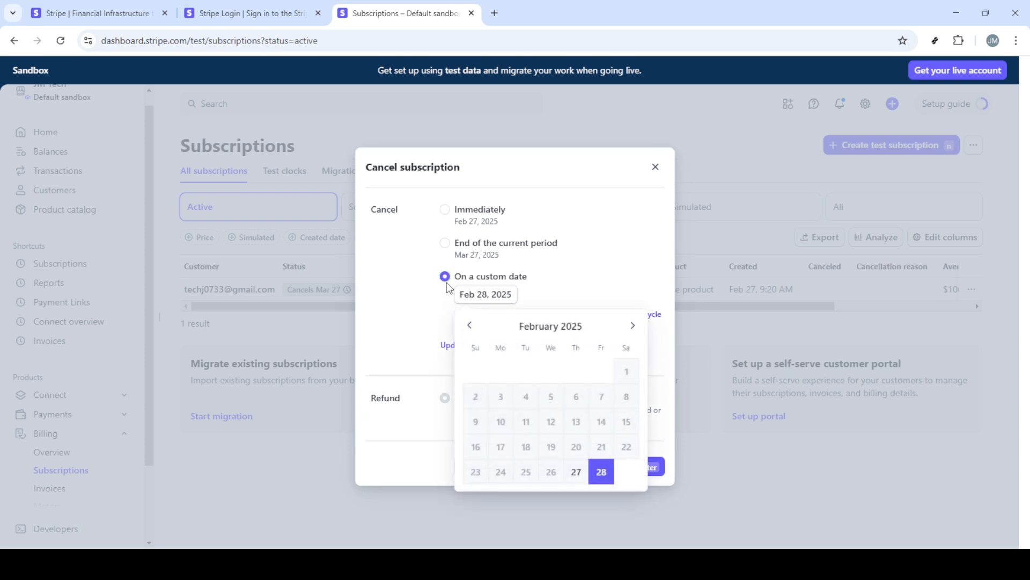
{"action": "mouse_move", "coordinate": [440, 241]}
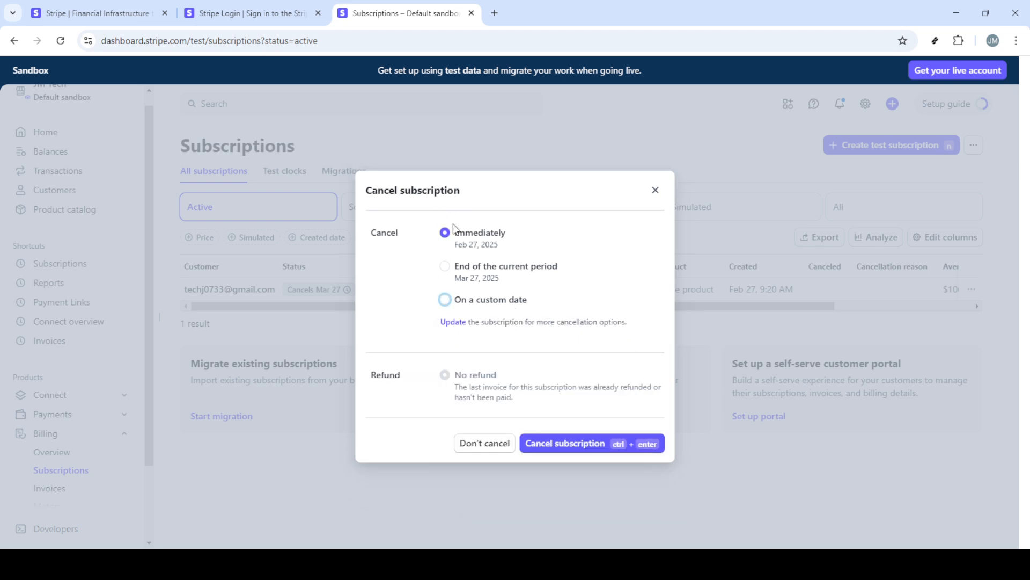
{"action": "mouse_move", "coordinate": [547, 449]}
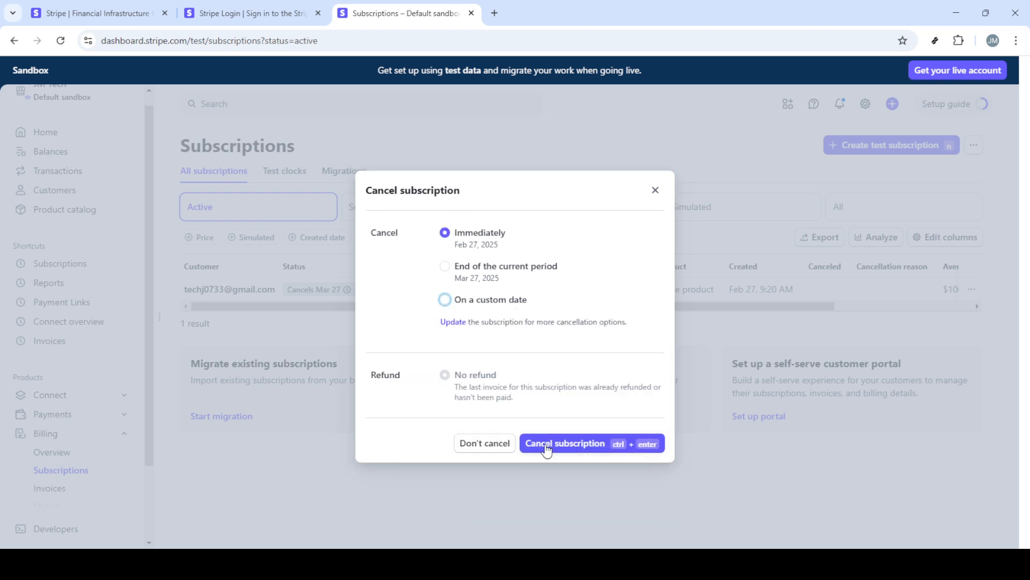
{"action": "left_click", "coordinate": [564, 443]}
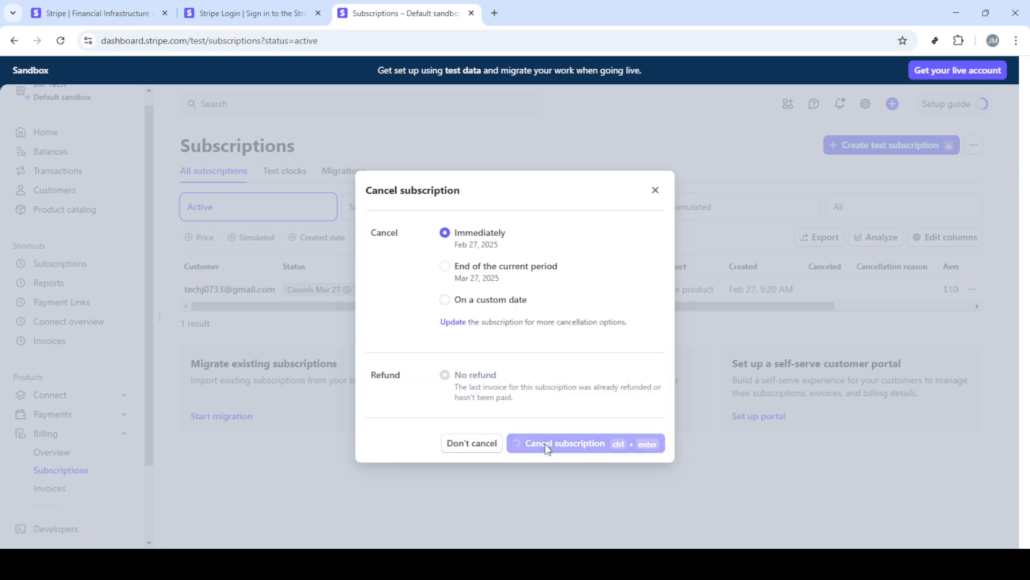
{"action": "left_click", "coordinate": [563, 442]}
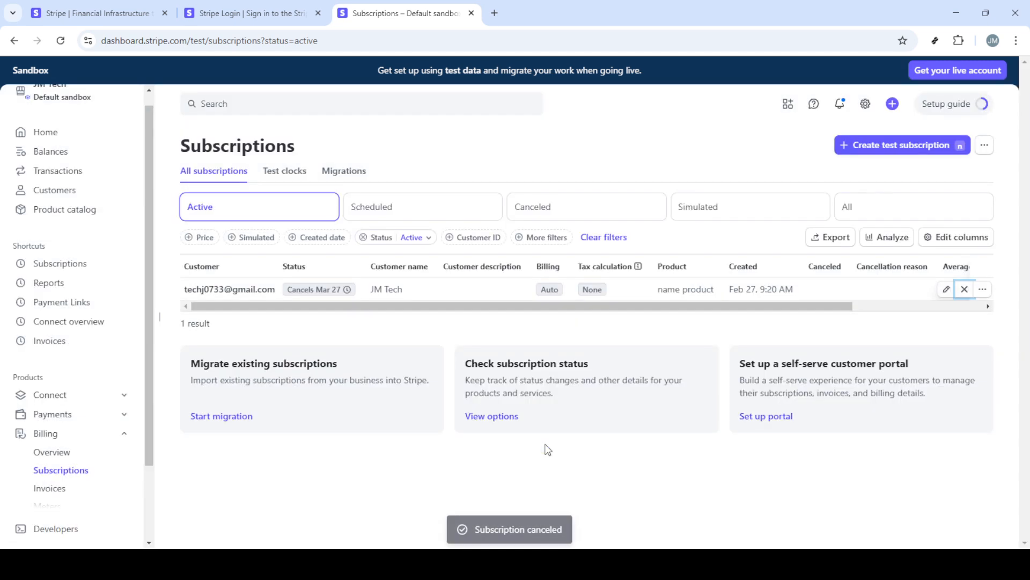
- Refresh the Active subscriptions list to show 'No test subscriptions found'
{"action": "left_click", "coordinate": [964, 288]}
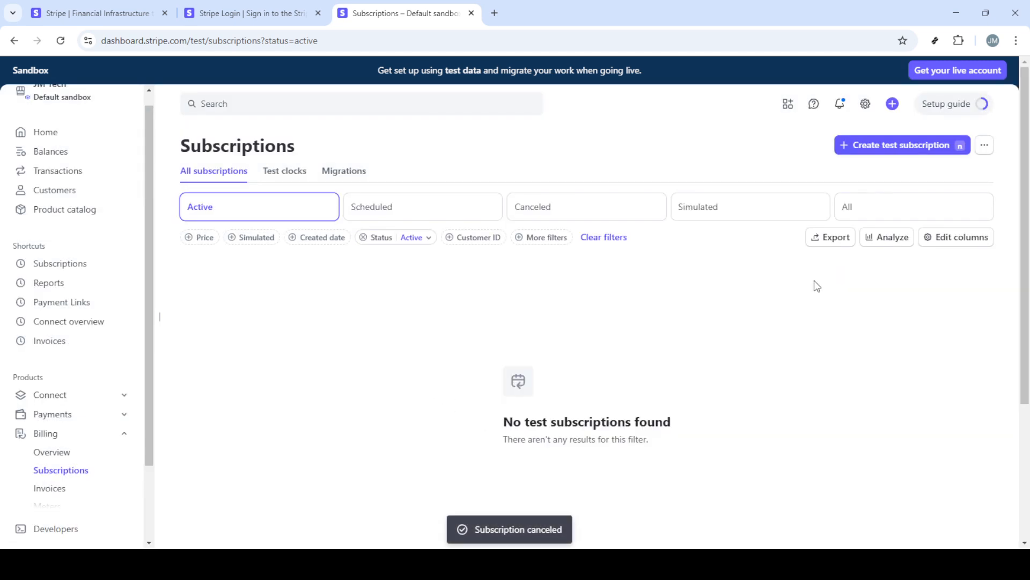
{"action": "mouse_move", "coordinate": [532, 306]}
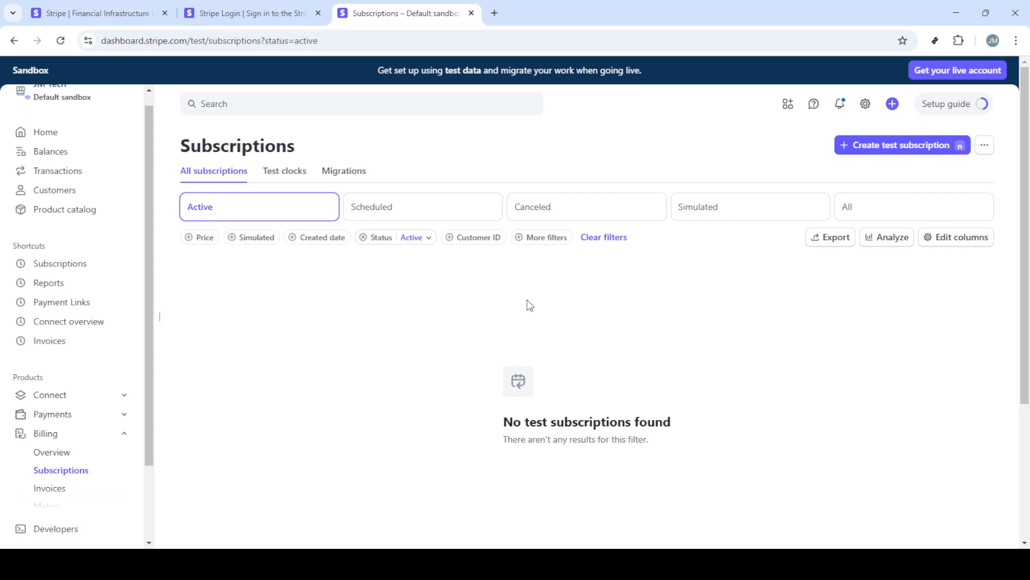
{"action": "mouse_move", "coordinate": [520, 301]}
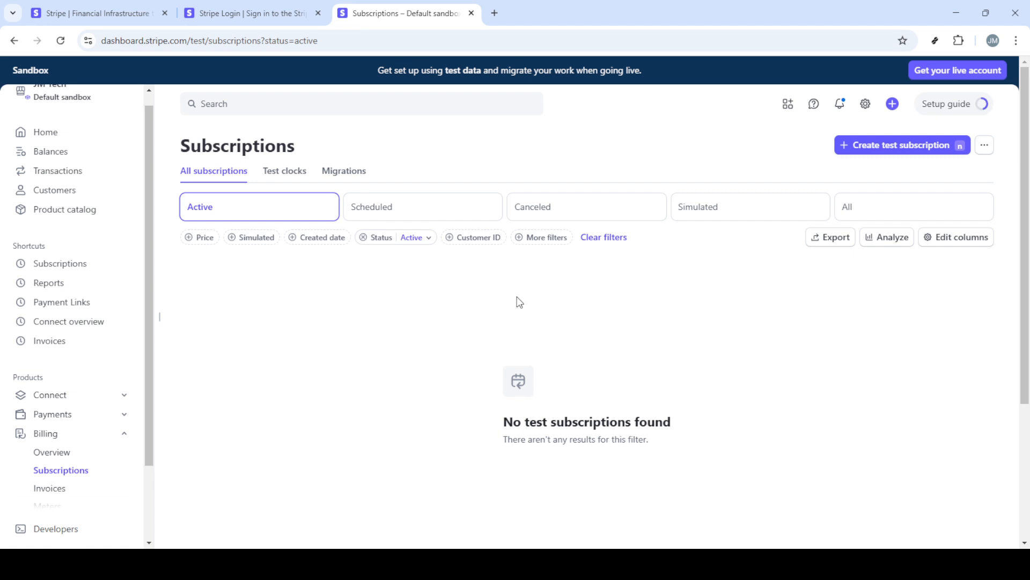
{"action": "mouse_move", "coordinate": [510, 300]}
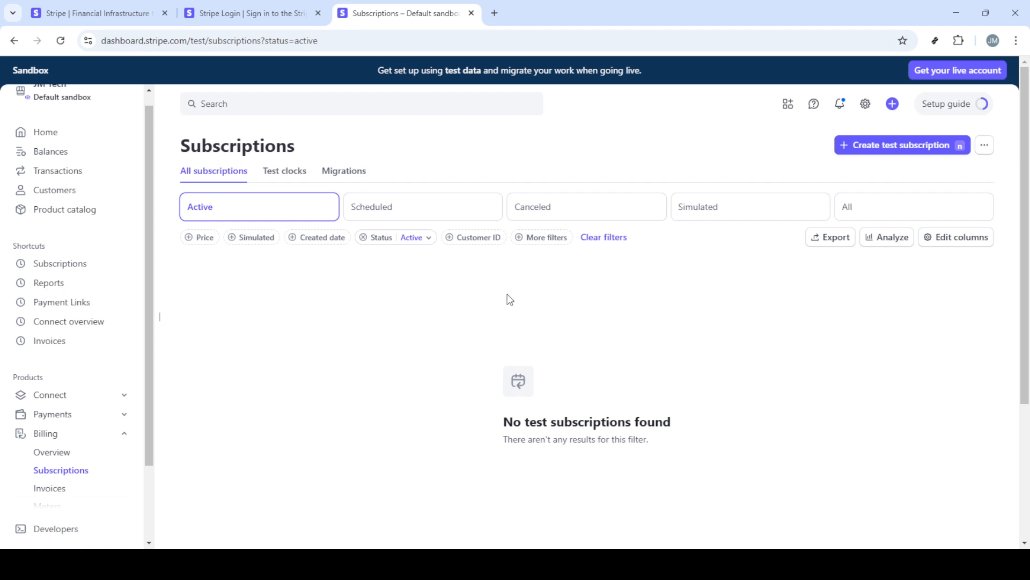